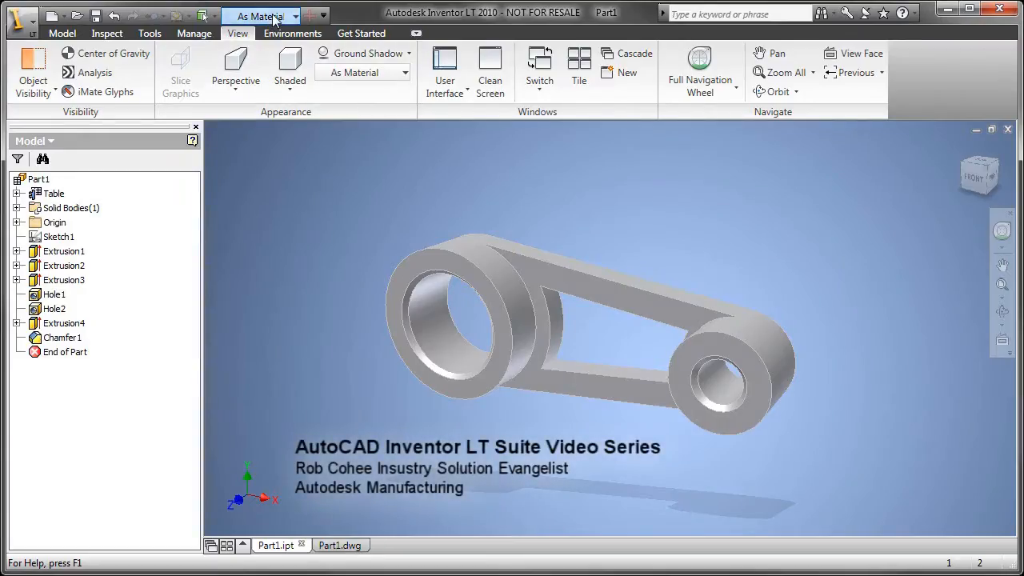
Step: Apply the Black (Casting) appearance to the whole link part
click(259, 16)
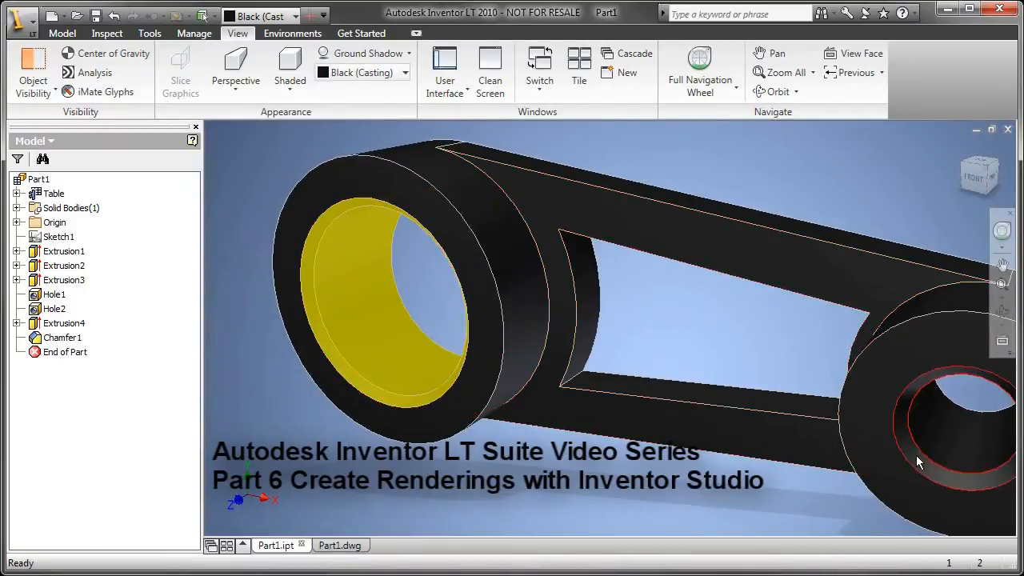
Step: Give both bore faces a chrome Face Color Style via face Properties, leaving the body black
right_click(918, 463)
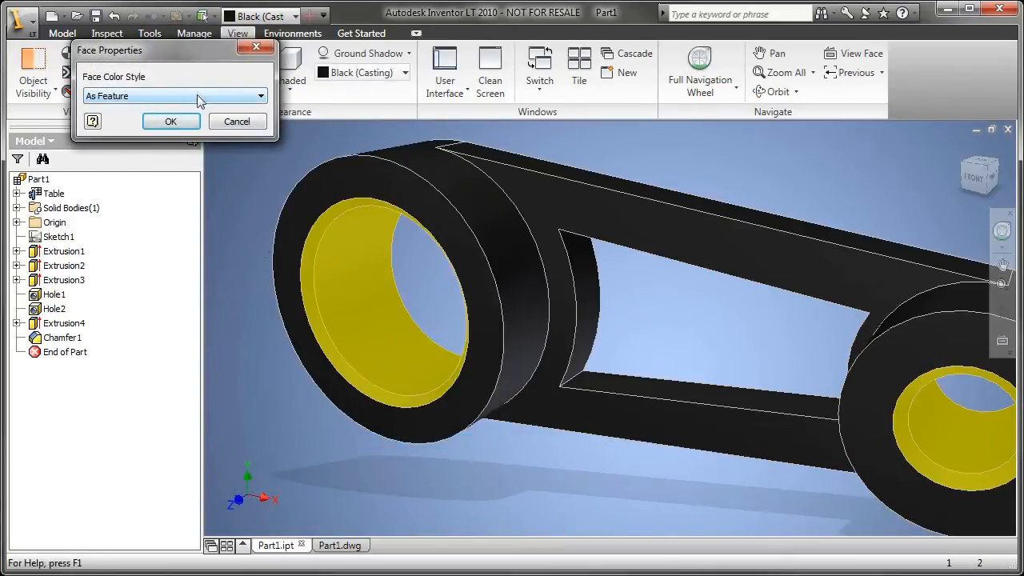
click(259, 96)
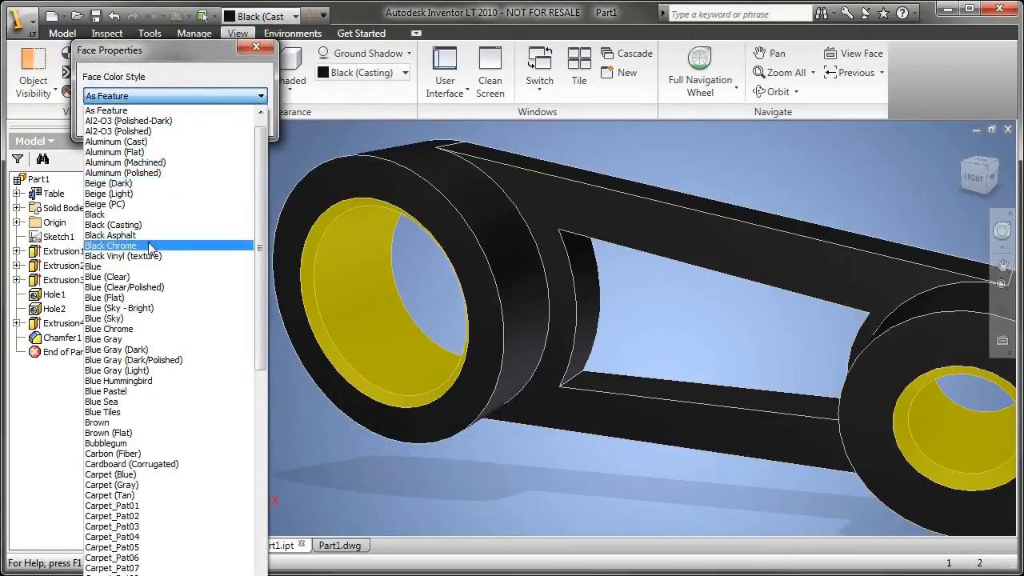
click(110, 246)
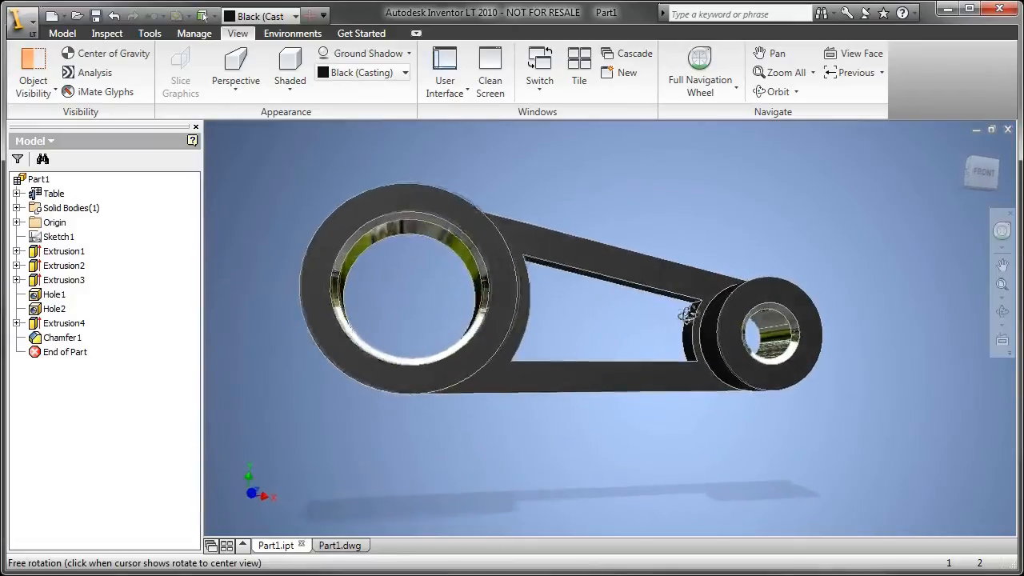
drag(685, 312, 588, 365)
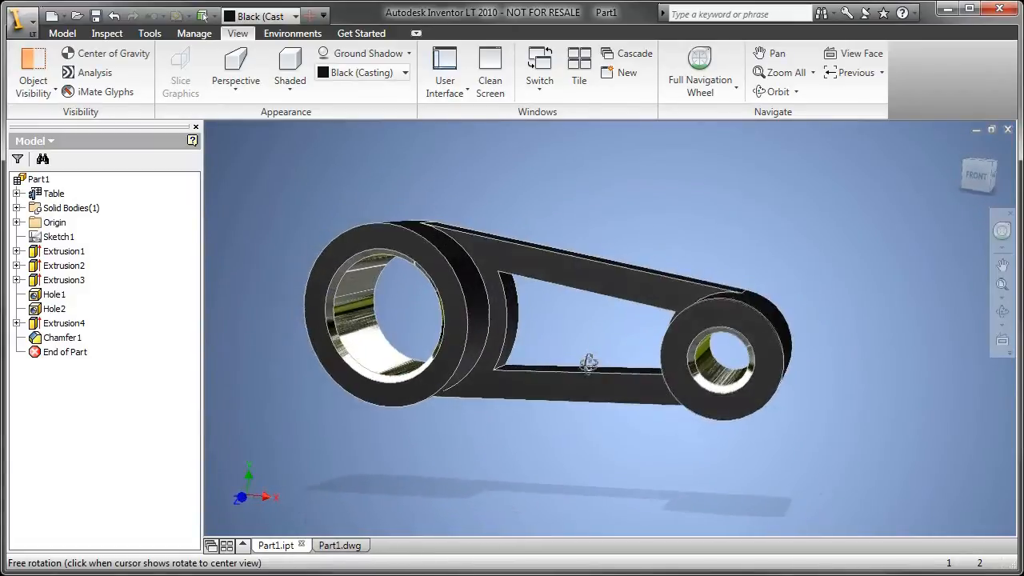
drag(589, 364, 584, 389)
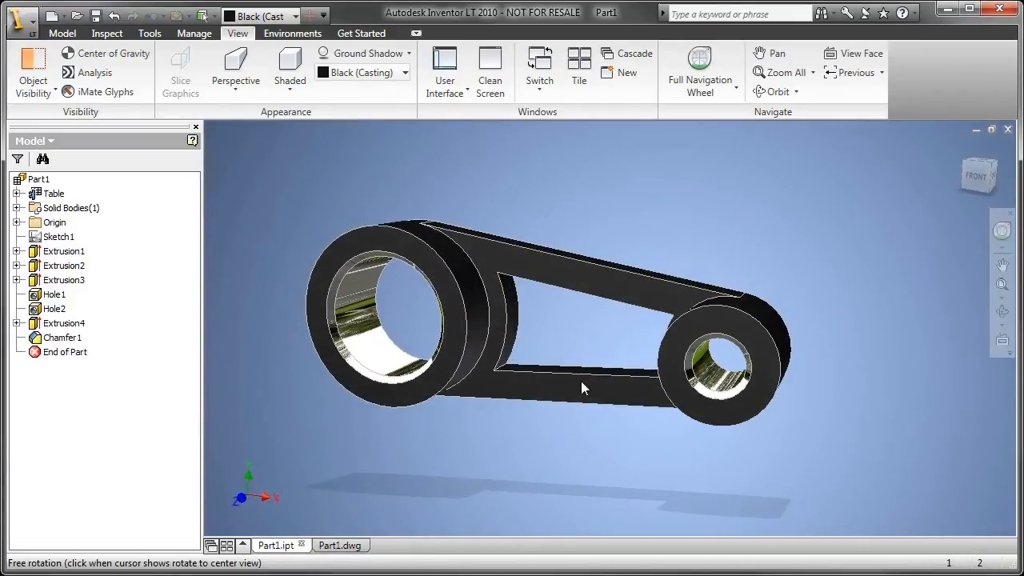
click(61, 32)
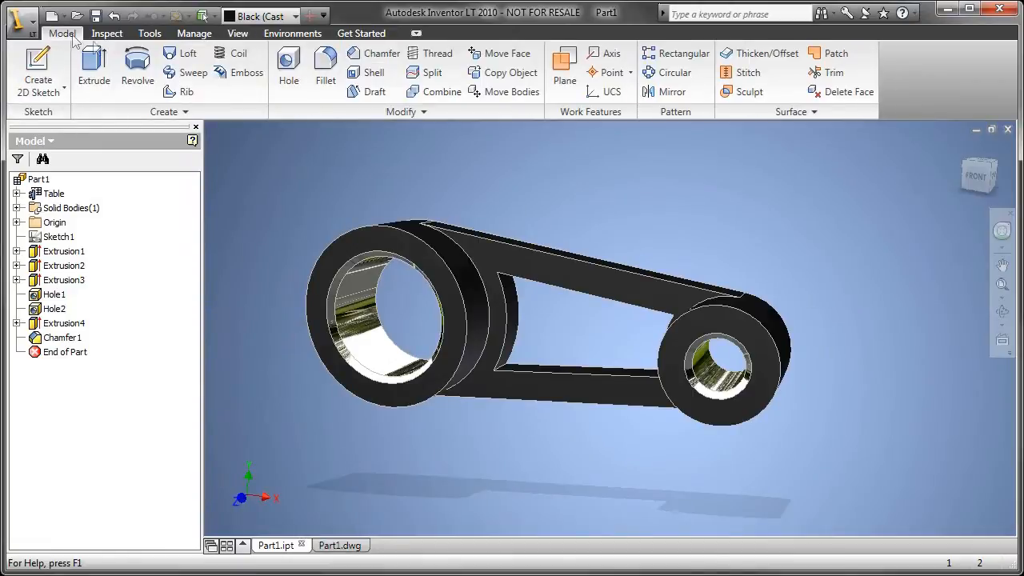
Step: Fillet the four arm-to-boss edges with radius 25
click(325, 67)
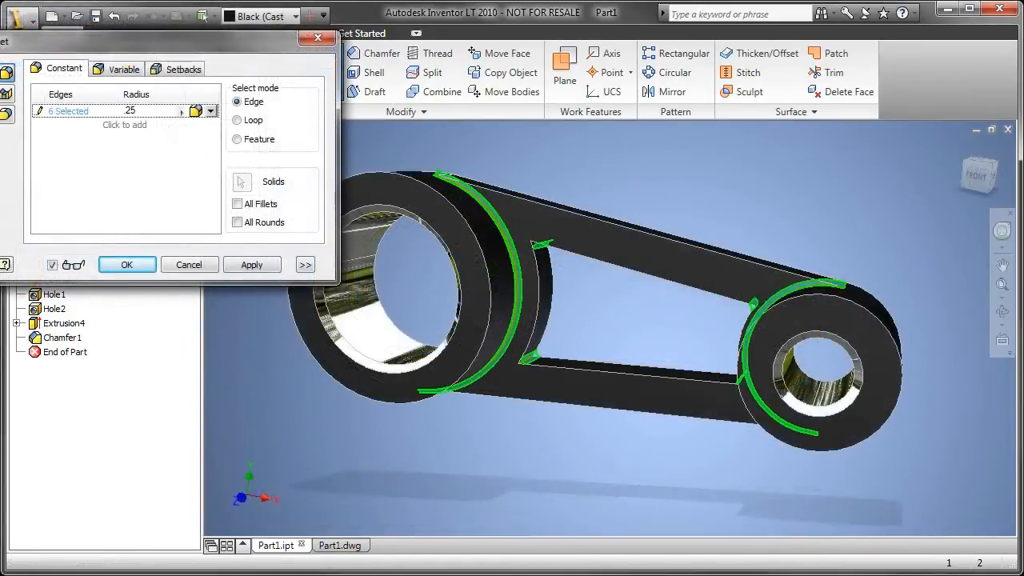
click(127, 263)
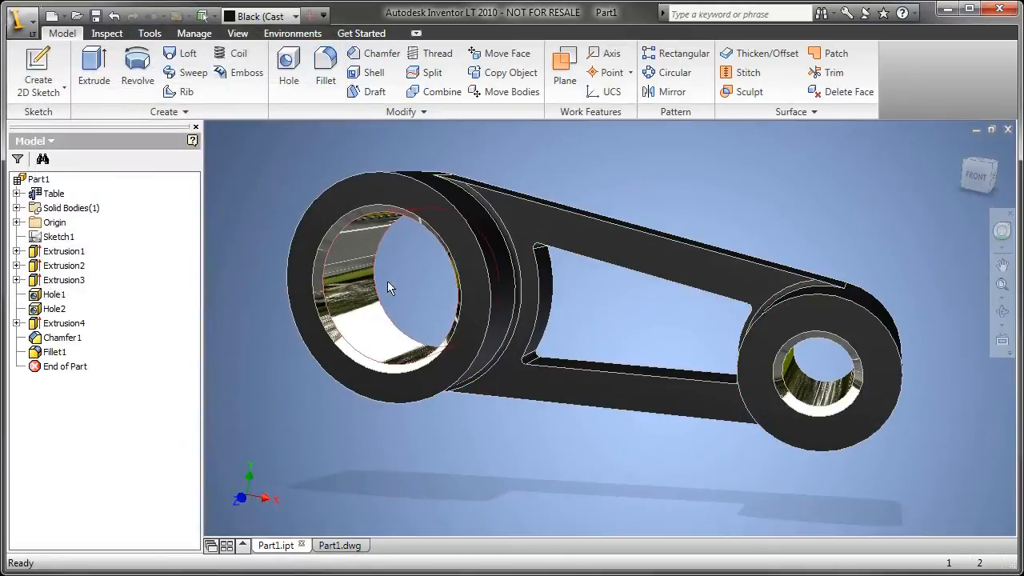
drag(387, 288, 684, 327)
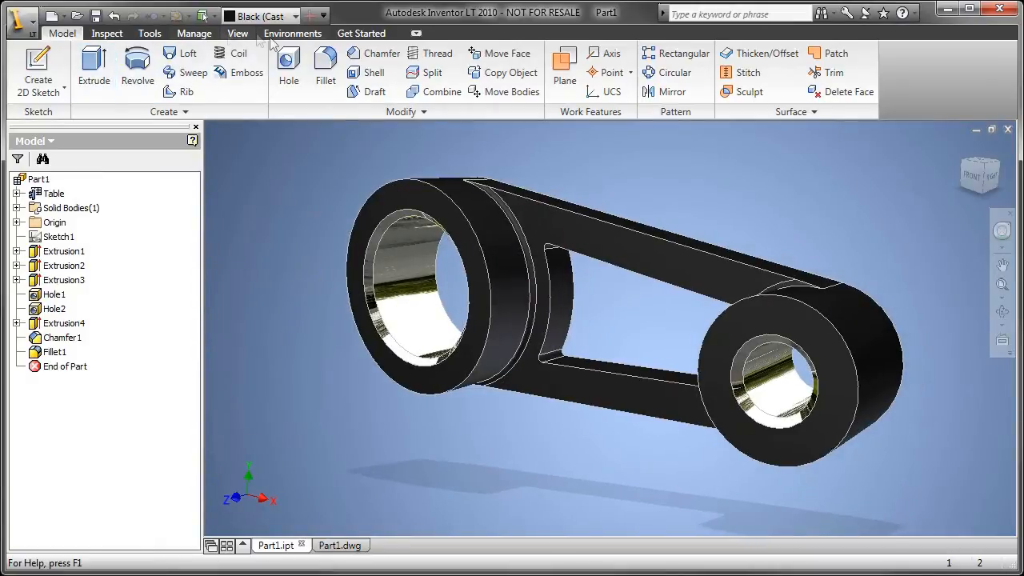
Step: Enter Inventor Studio from Environments and produce a first rendered image of the link
click(293, 32)
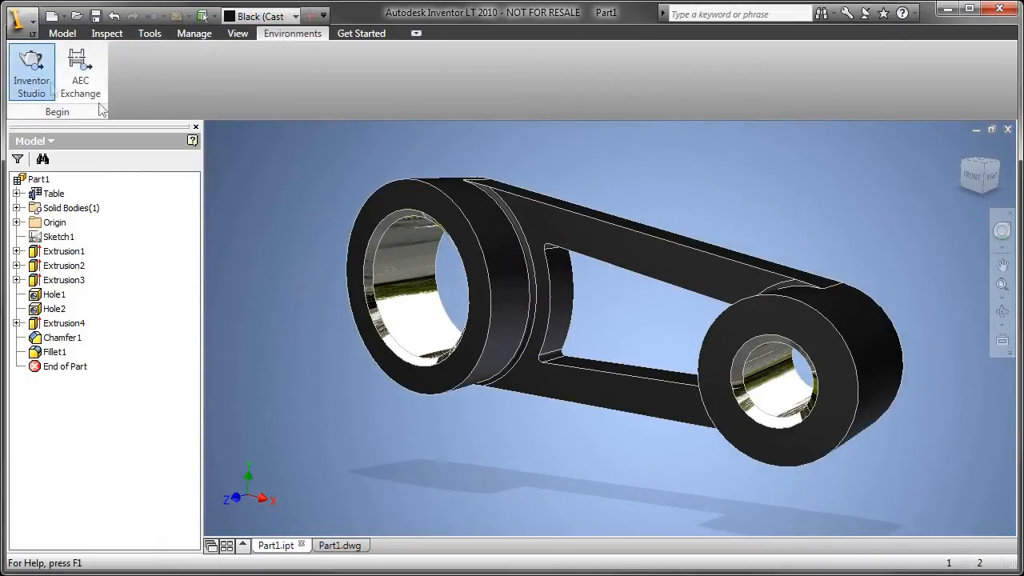
click(32, 70)
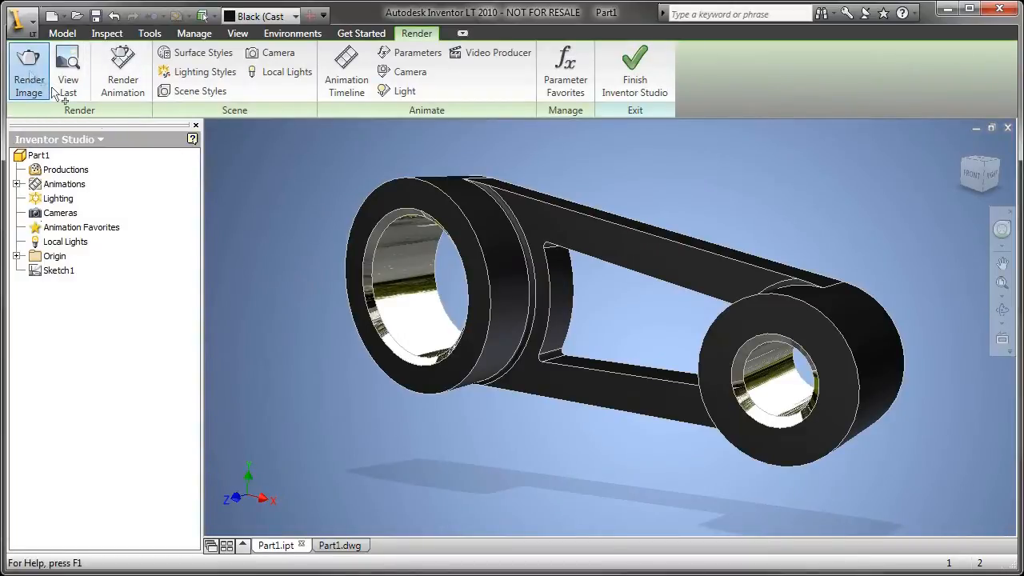
click(29, 71)
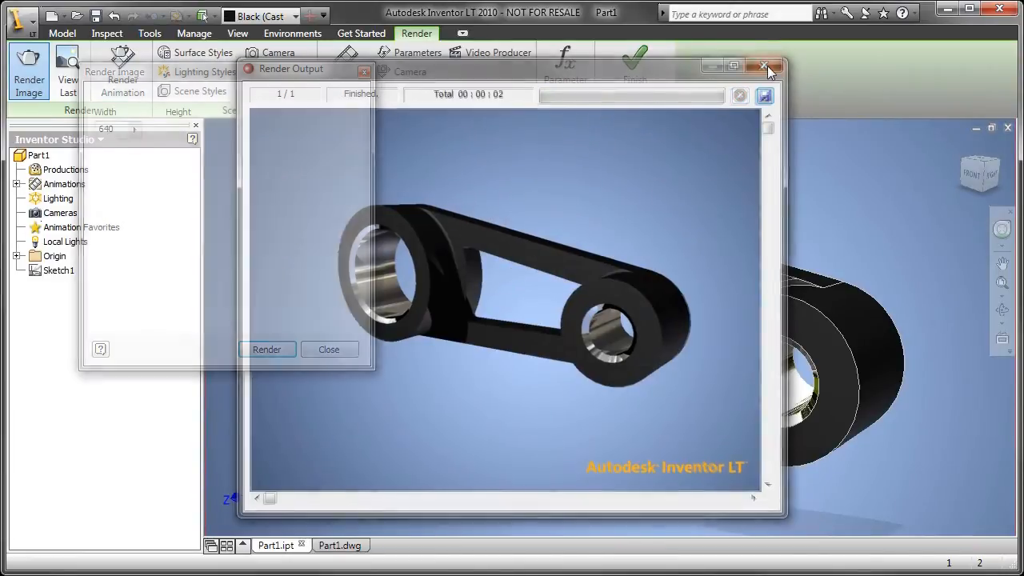
click(765, 67)
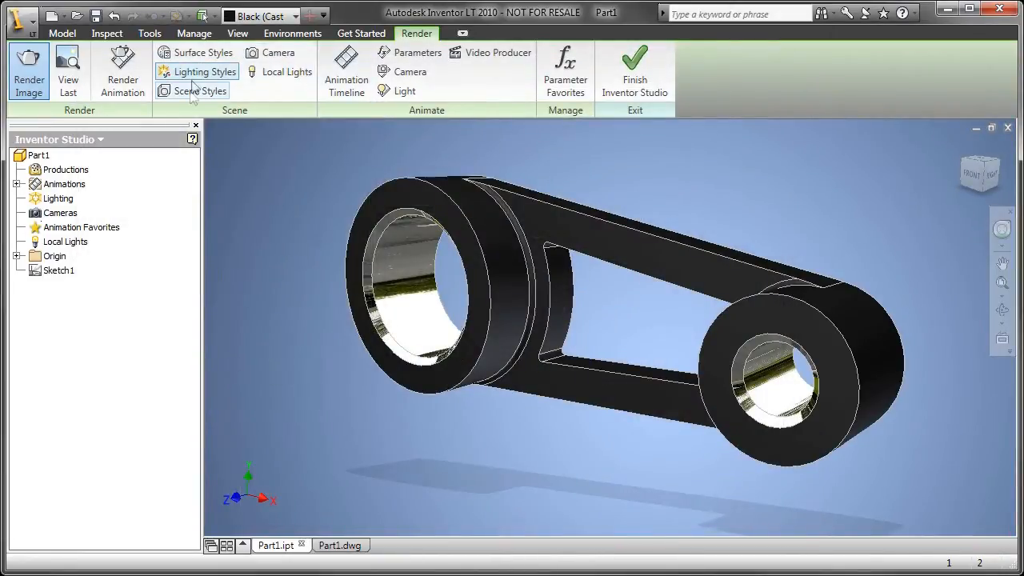
click(198, 89)
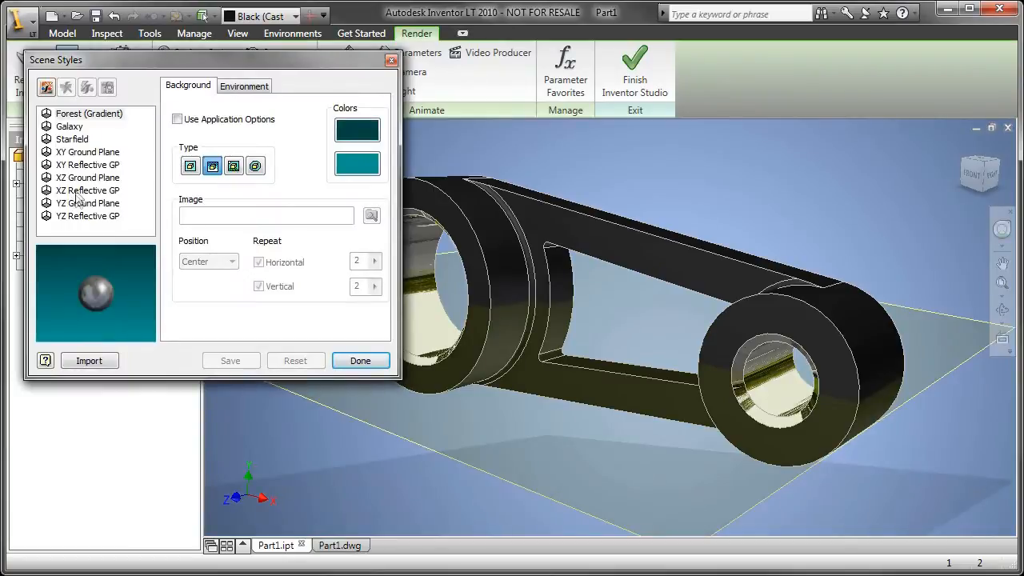
click(243, 86)
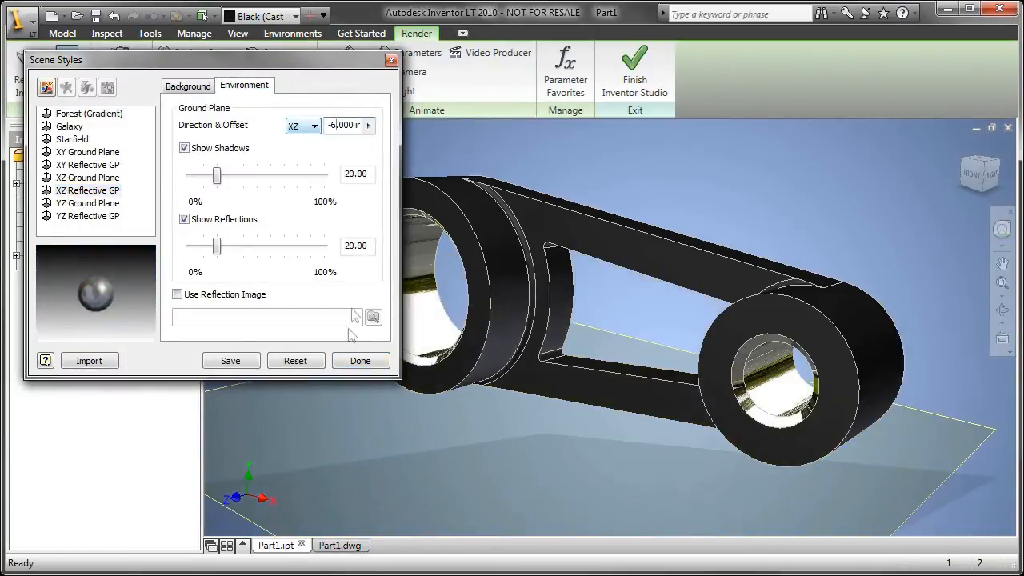
click(360, 360)
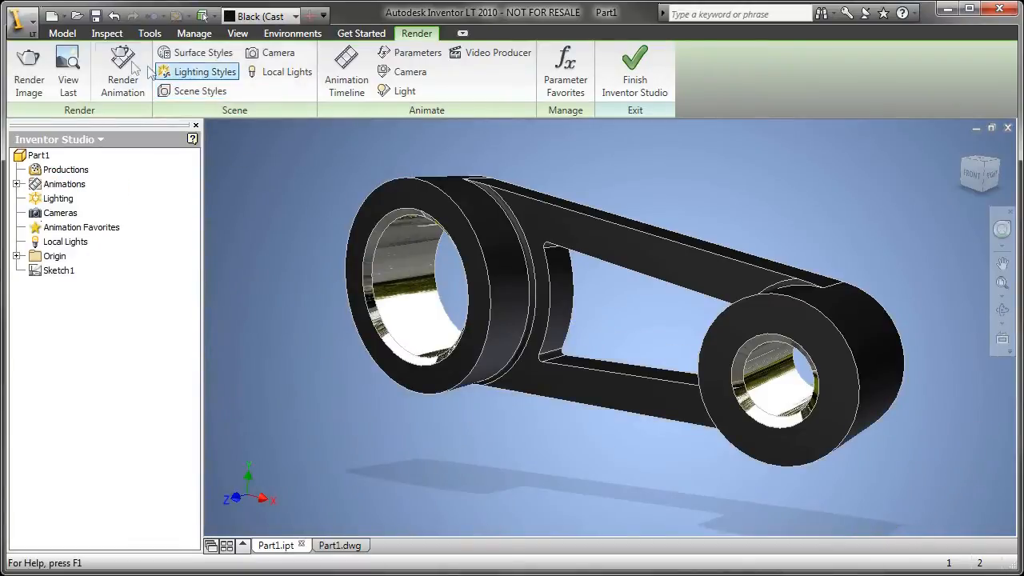
Step: Render the link with Scene Style XZ Reflective GP, showing its mirrored reflection
click(29, 70)
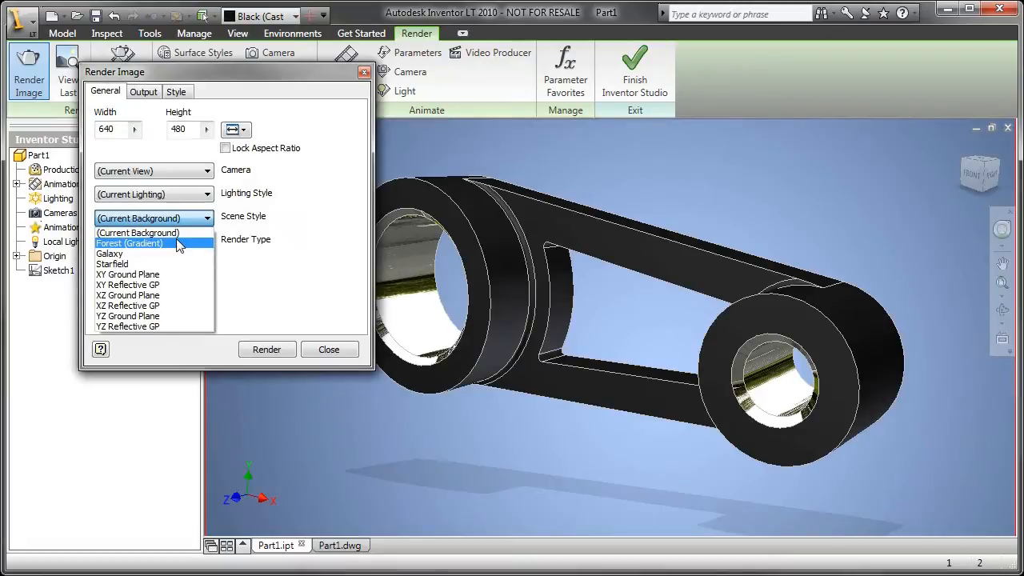
click(128, 306)
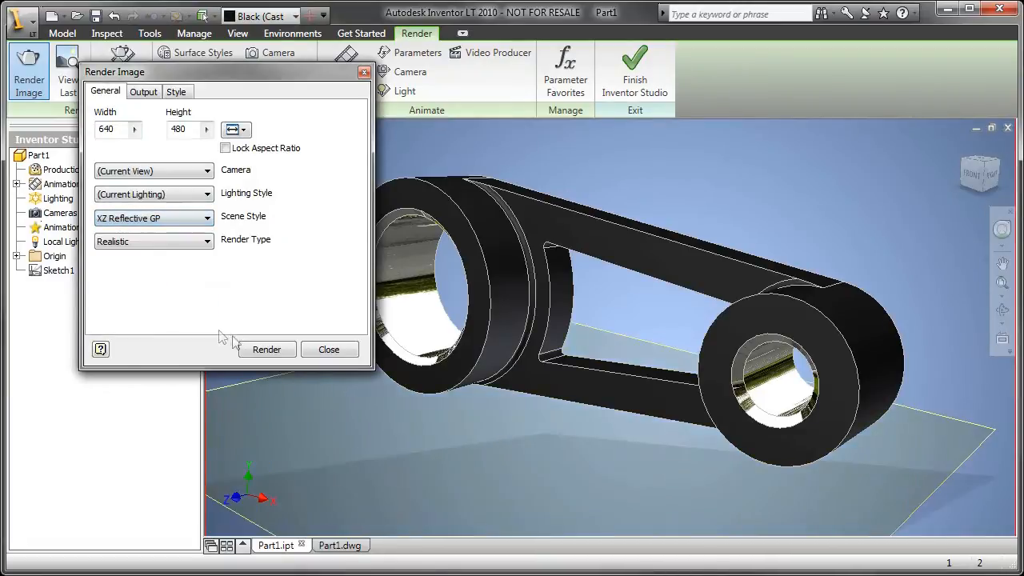
click(265, 348)
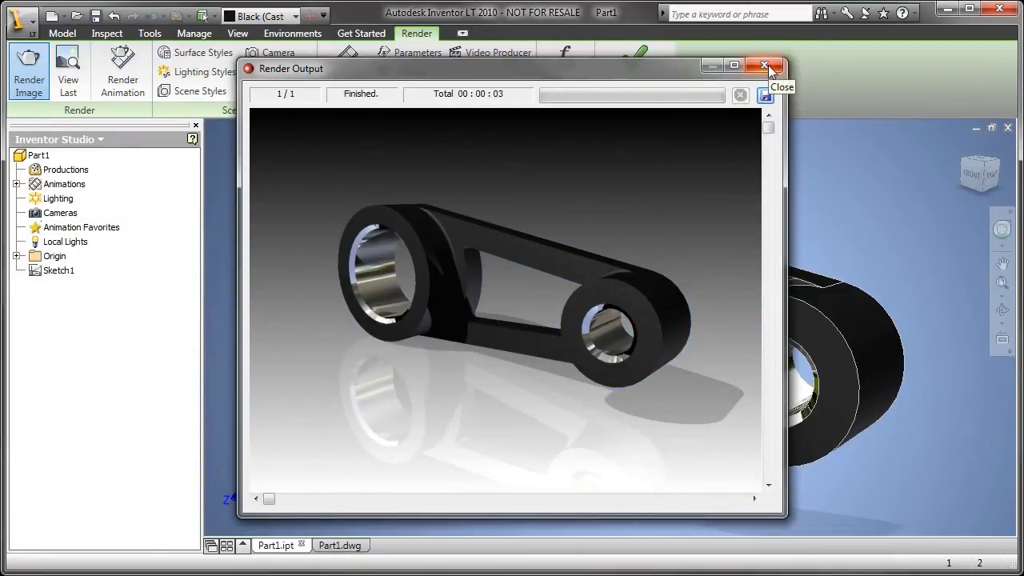
click(763, 65)
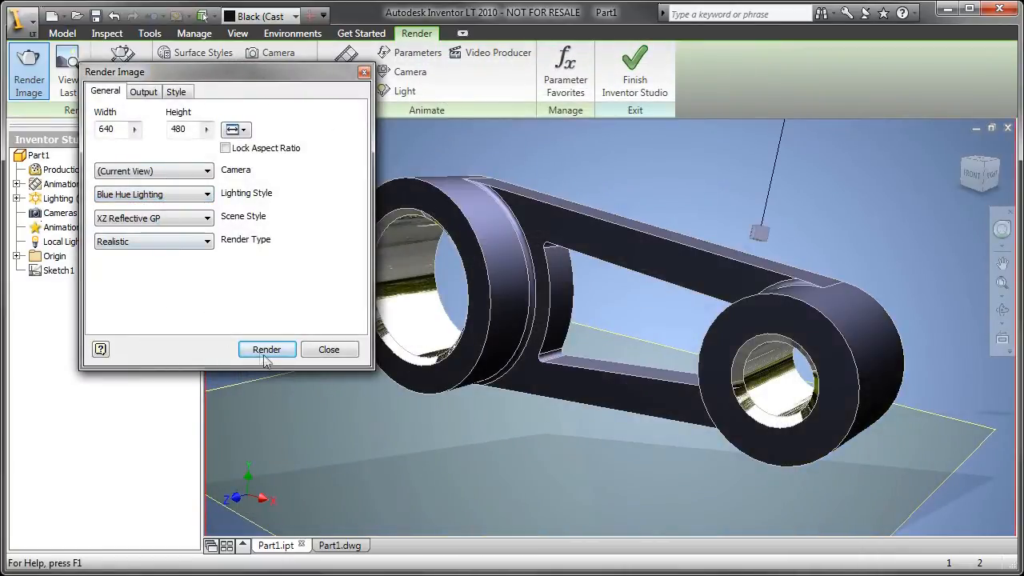
Step: Render the link again with Blue Hue Lighting over the reflective ground plane
click(265, 348)
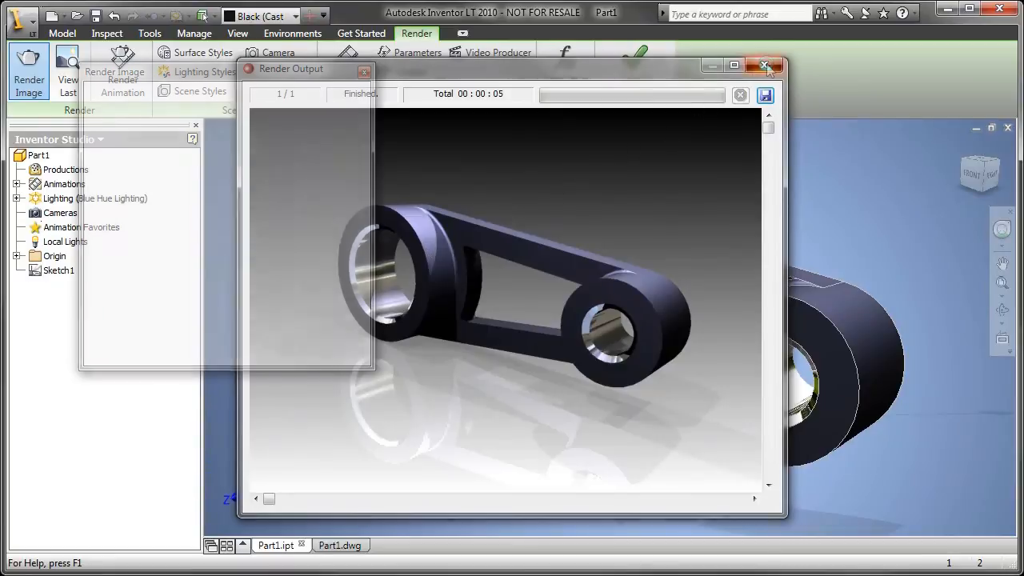
click(765, 66)
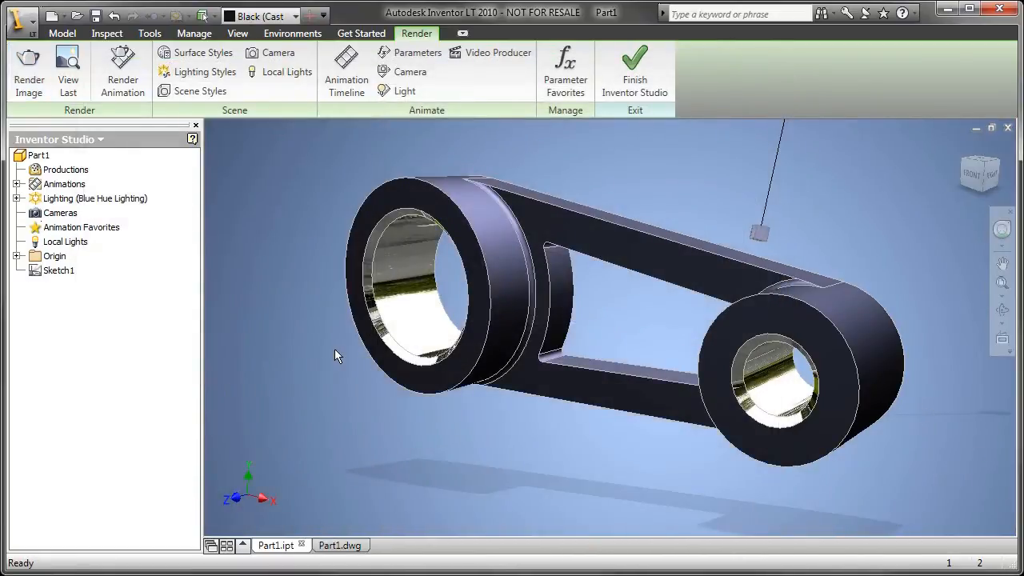